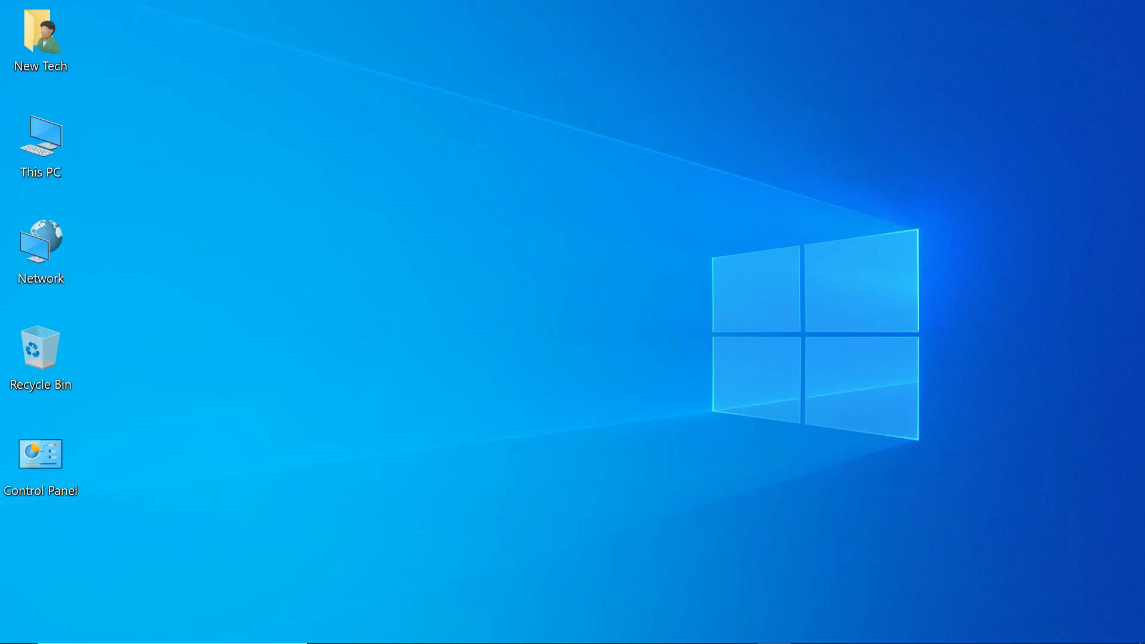
# - Launch Adobe Photoshop 2023 from the app list and dismiss its startup error
pyautogui.click(14, 629)
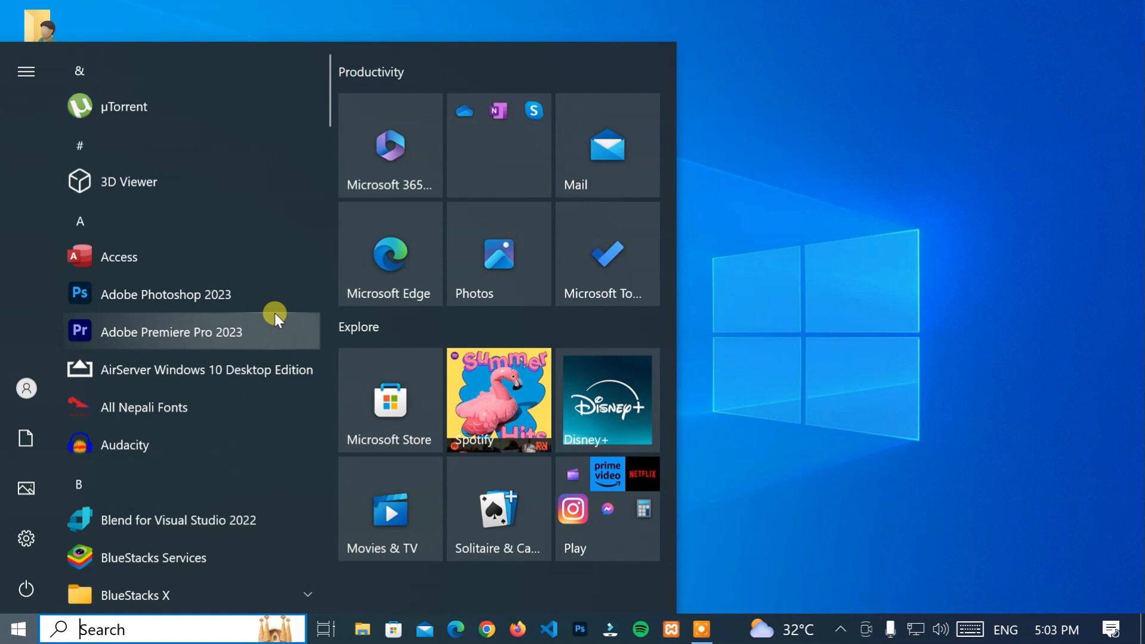
pyautogui.click(165, 294)
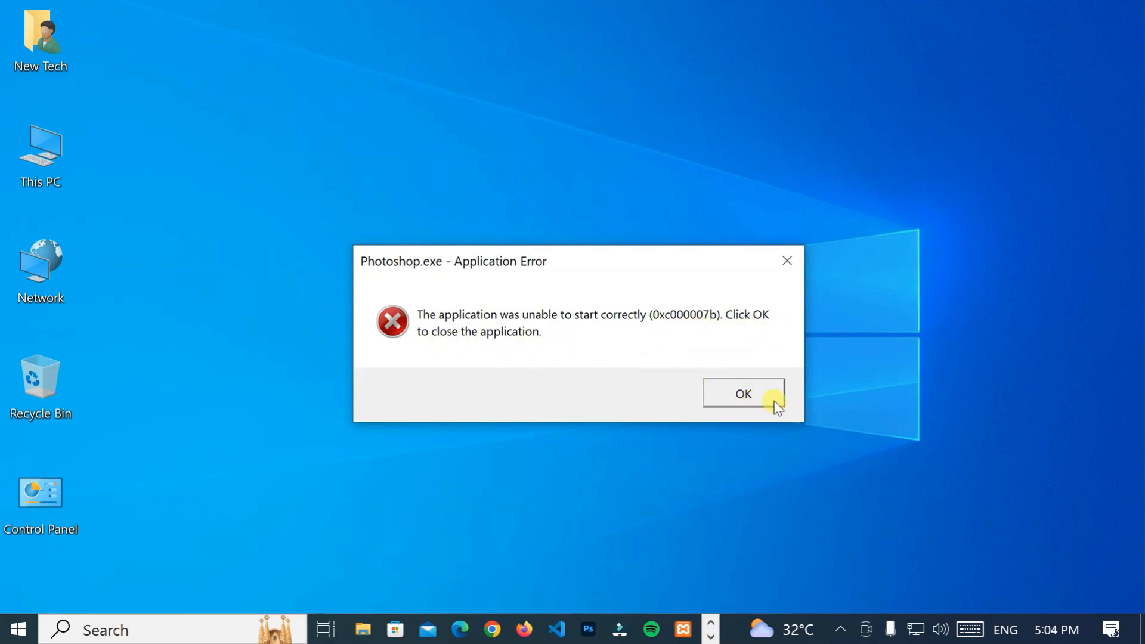
pyautogui.click(743, 393)
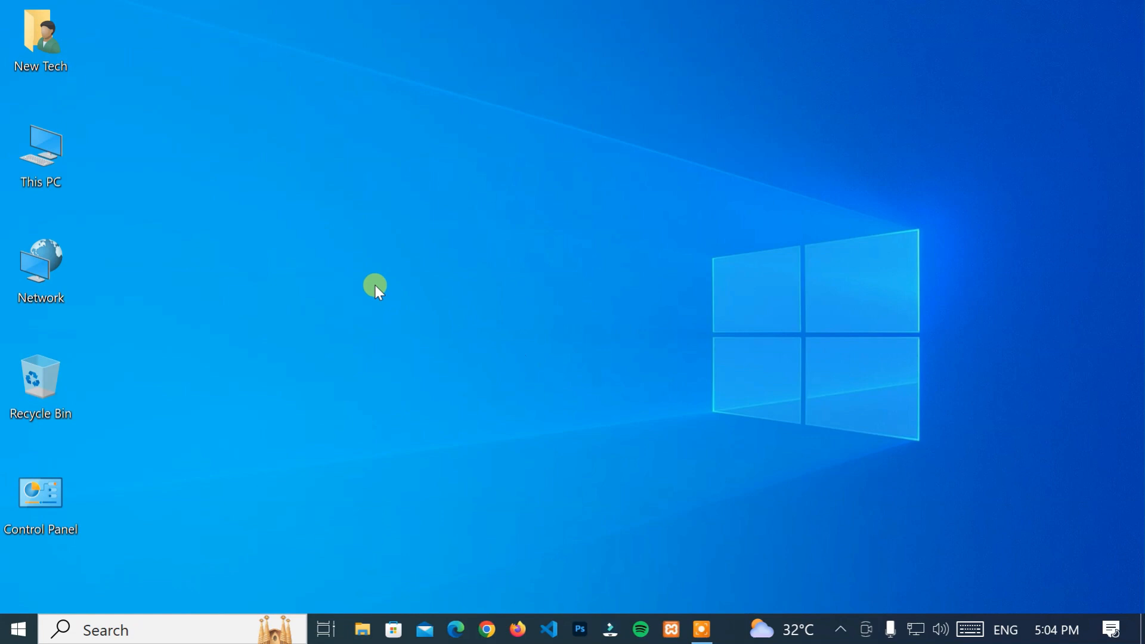
# - Browse This PC, Local Disk (C:) and Windows into the System32 folder
pyautogui.click(40, 154)
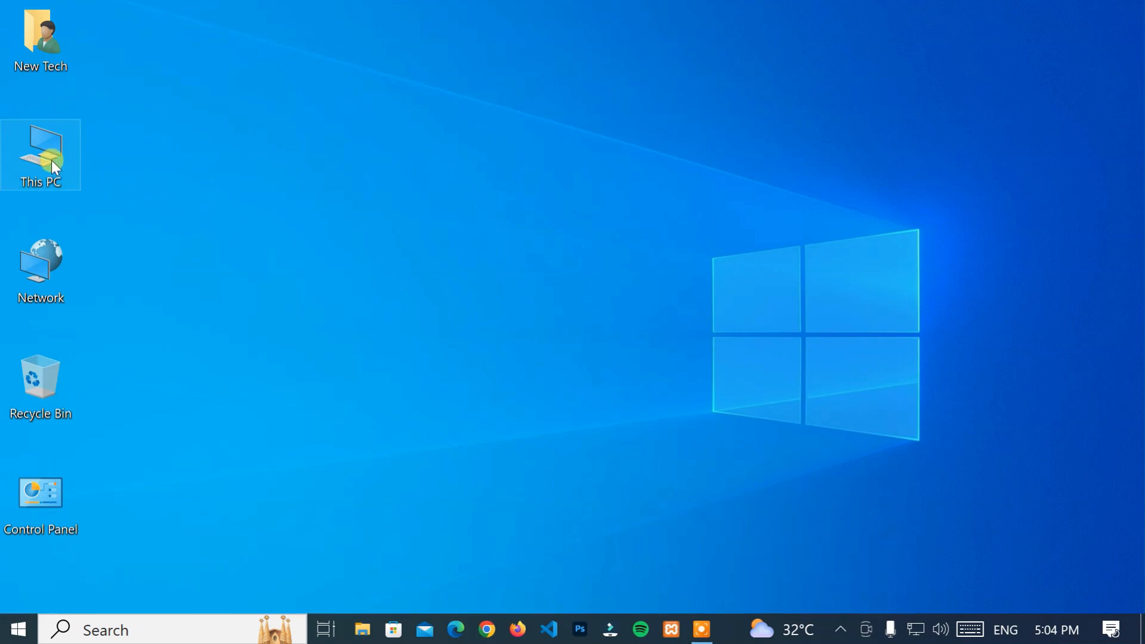
pyautogui.doubleClick(40, 154)
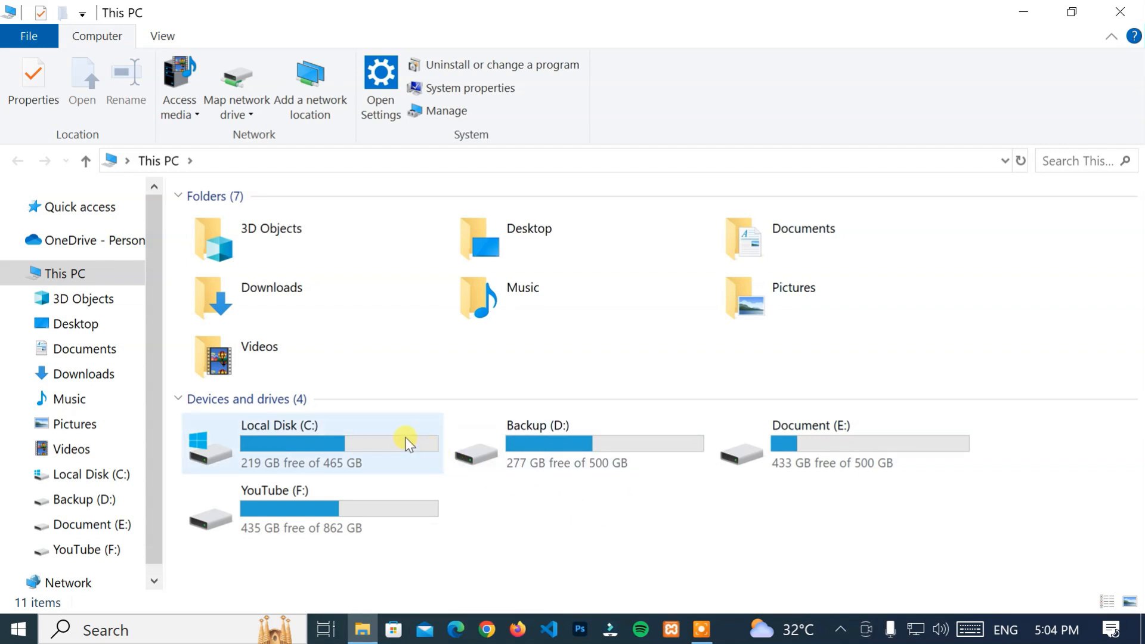
pyautogui.doubleClick(292, 444)
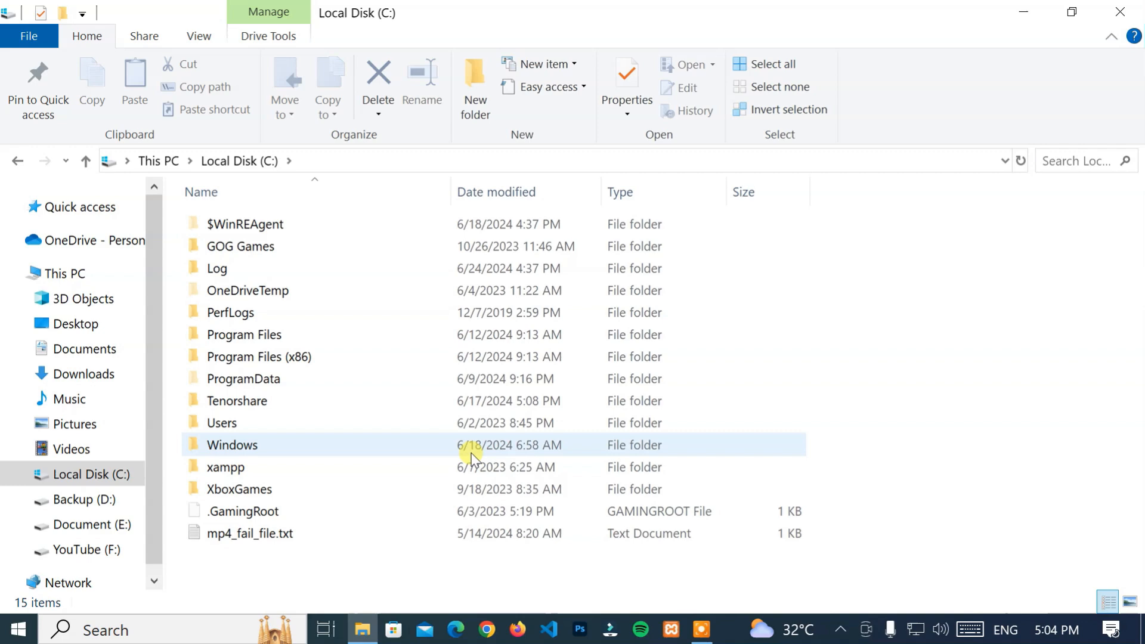
pyautogui.doubleClick(232, 445)
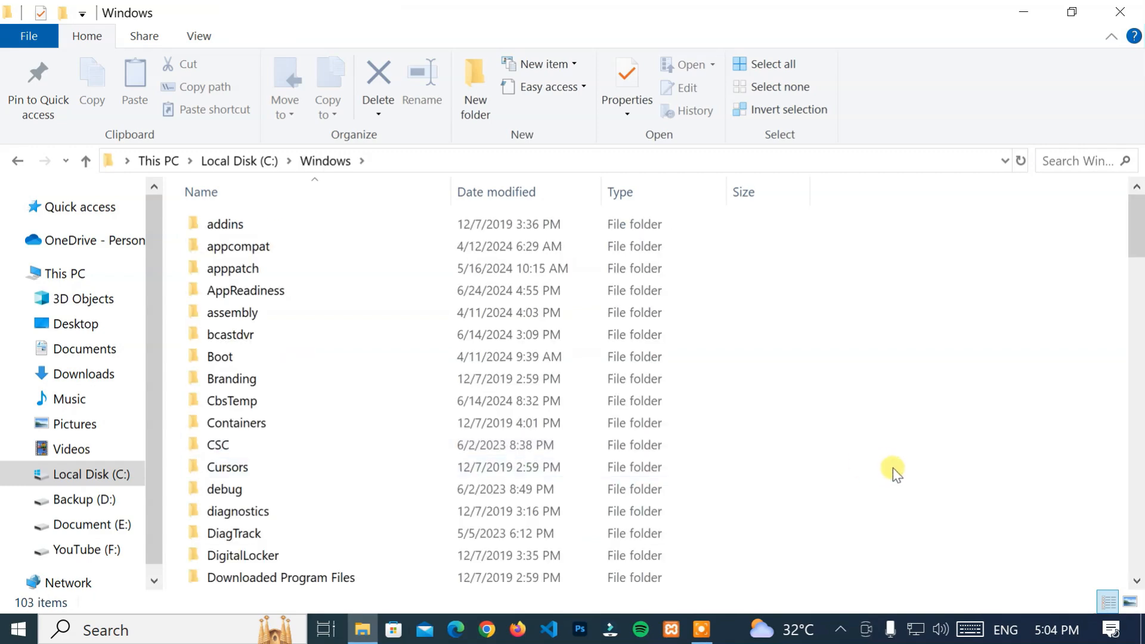
pyautogui.scroll(-3)
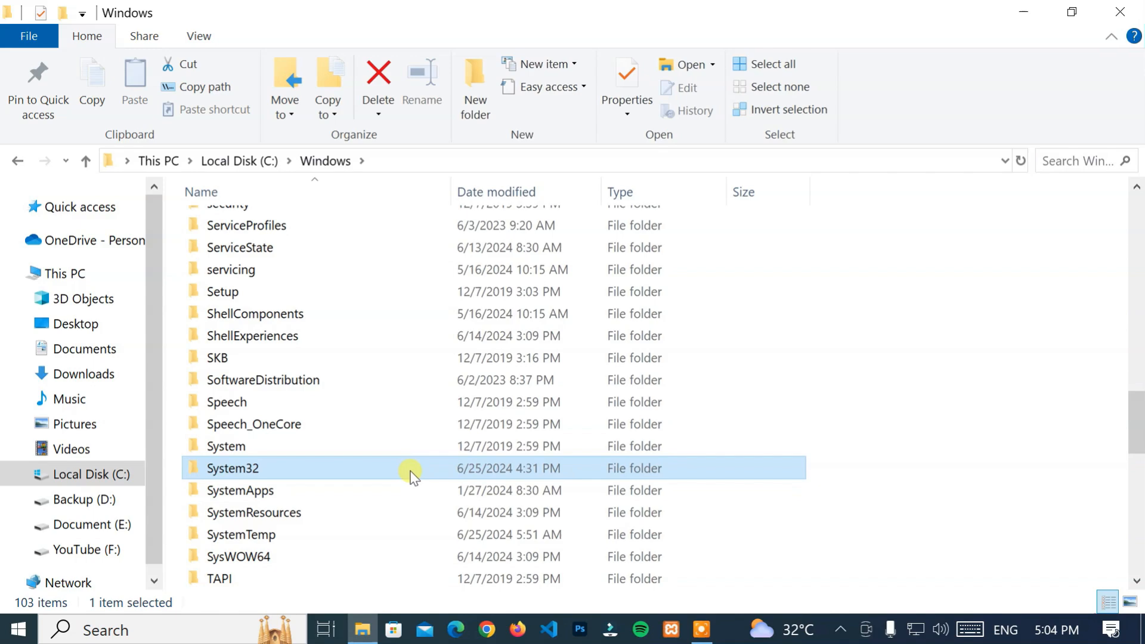
pyautogui.doubleClick(232, 468)
pyautogui.write('unenrollhook.dll')
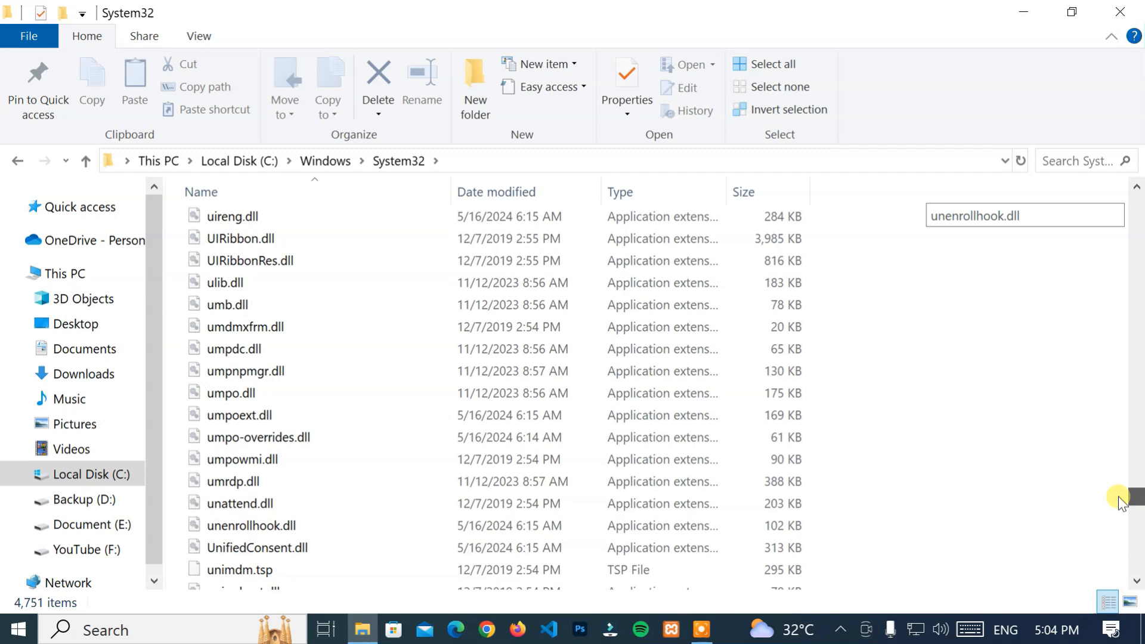
# - Delete vcruntime140.dll from System32, leaving 4,750 items, then return to This PC
pyautogui.scroll(-3)
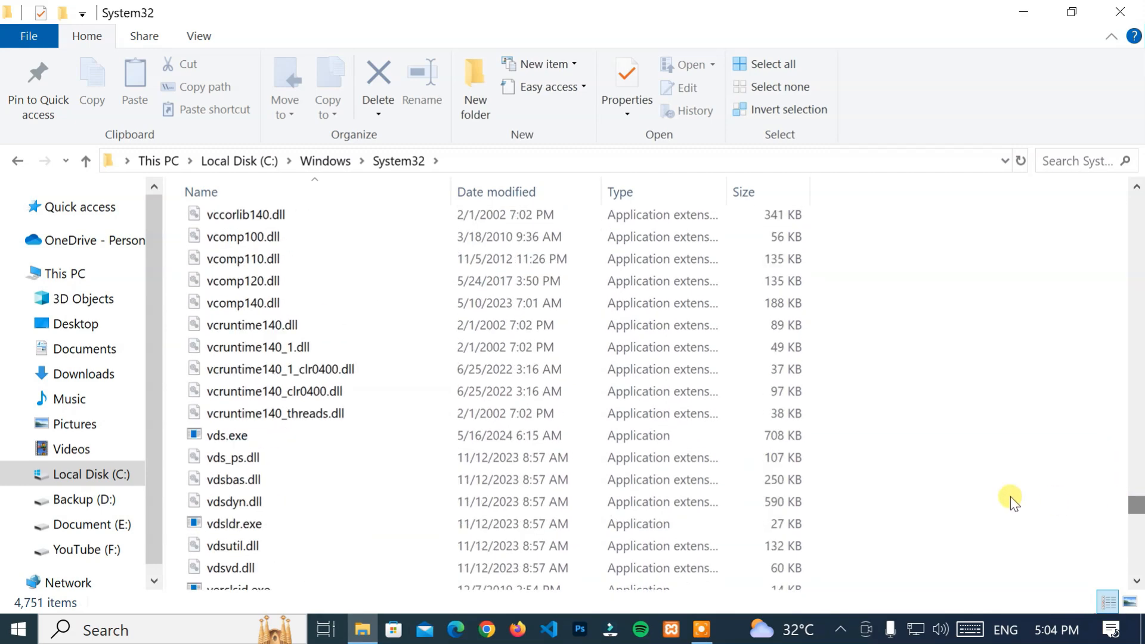
pyautogui.click(252, 325)
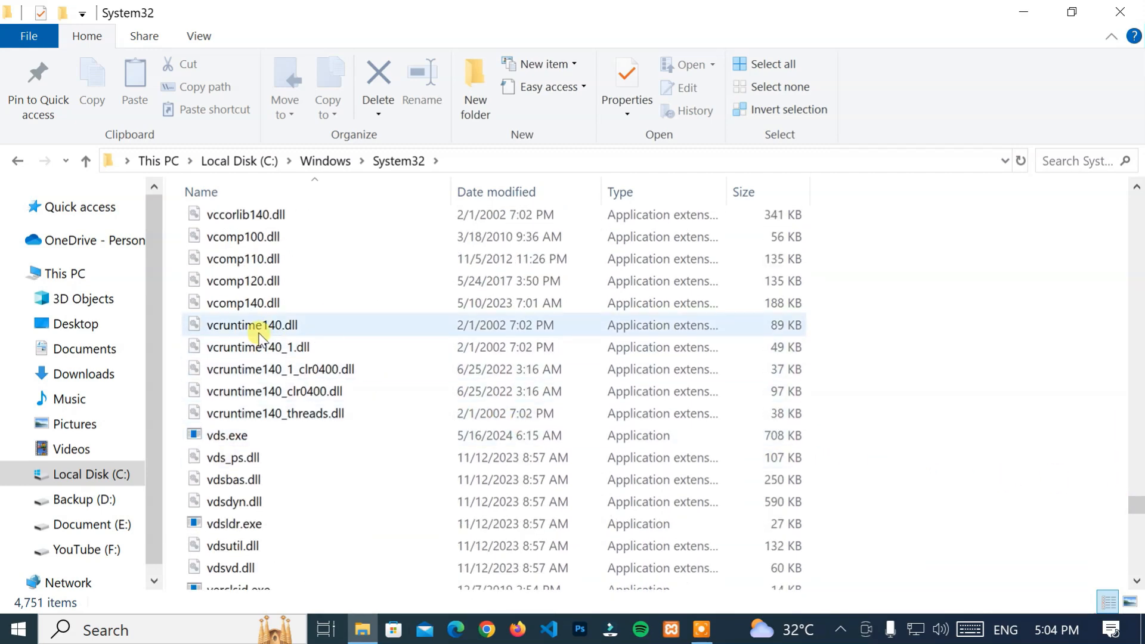
pyautogui.click(256, 325)
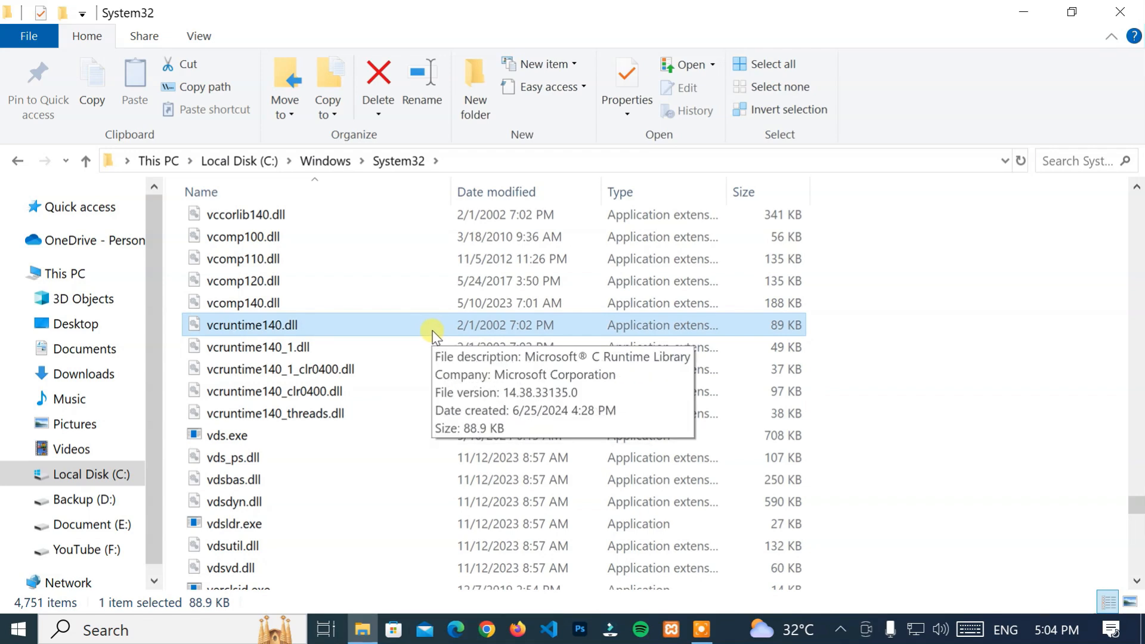
pyautogui.rightClick(254, 324)
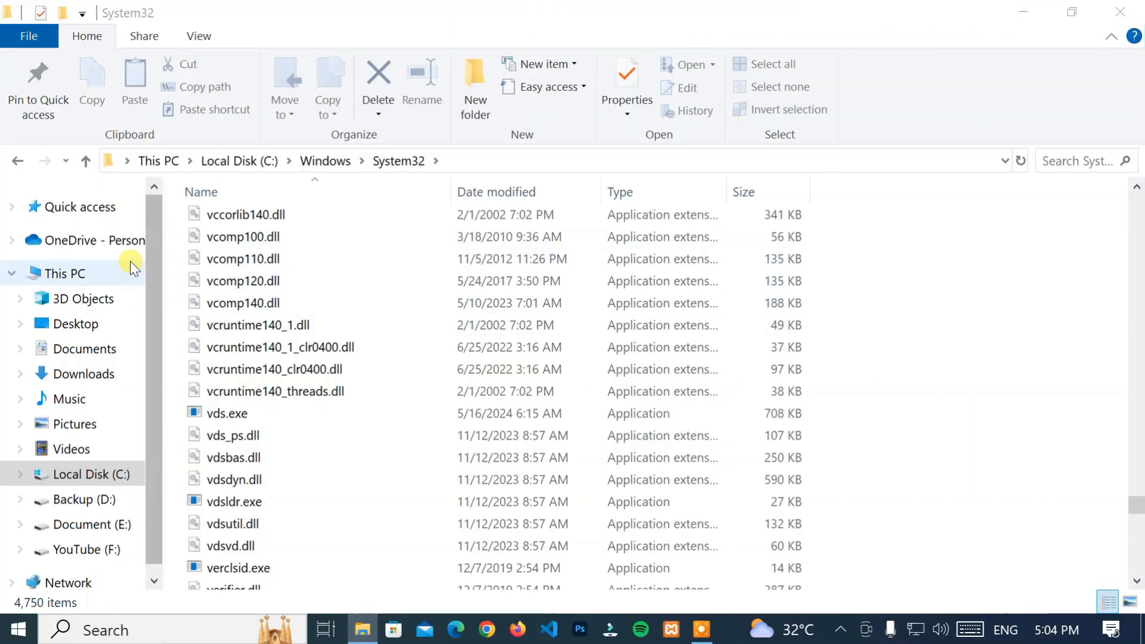
pyautogui.click(64, 273)
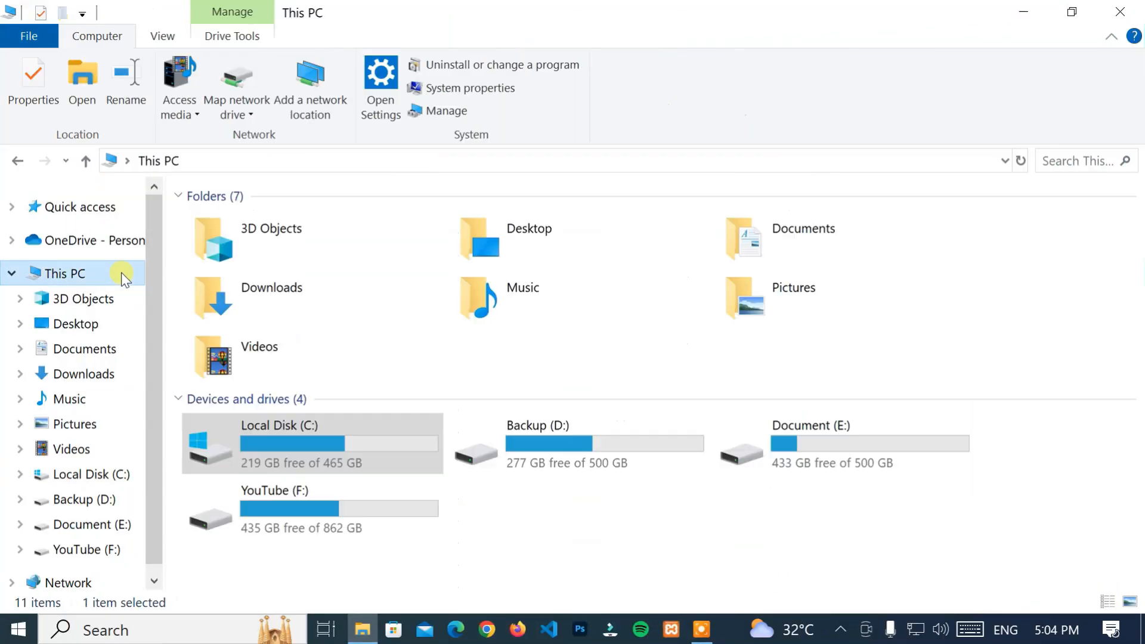
# - Browse C:\Program Files (x86)\Microsoft\Edge\Application into the 126.0.2592.68 folder
pyautogui.click(329, 443)
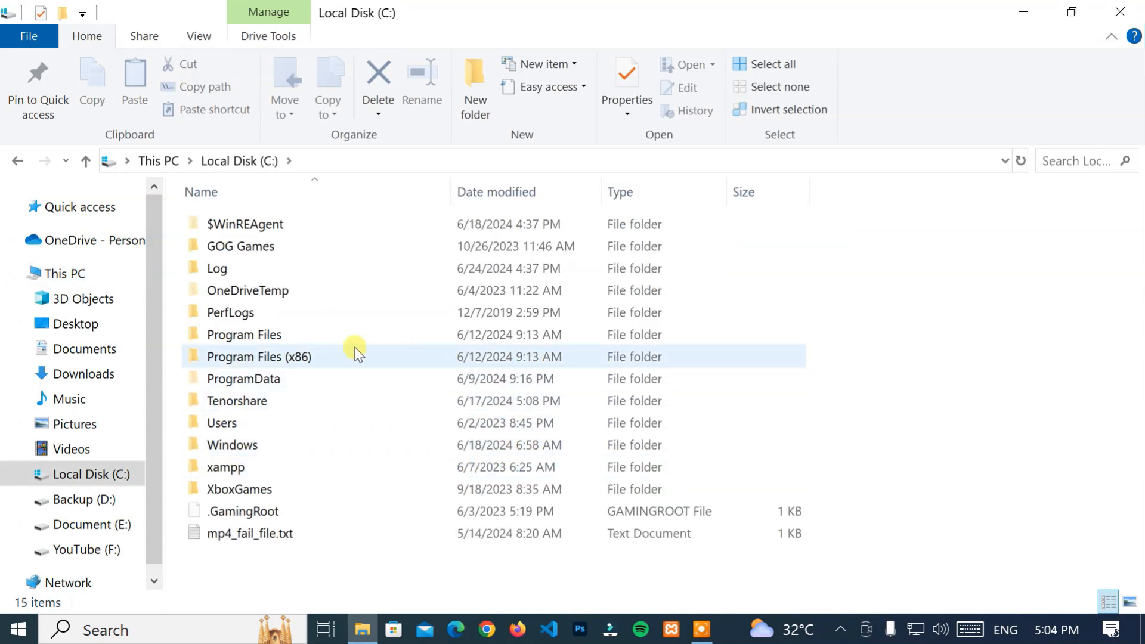
pyautogui.doubleClick(258, 357)
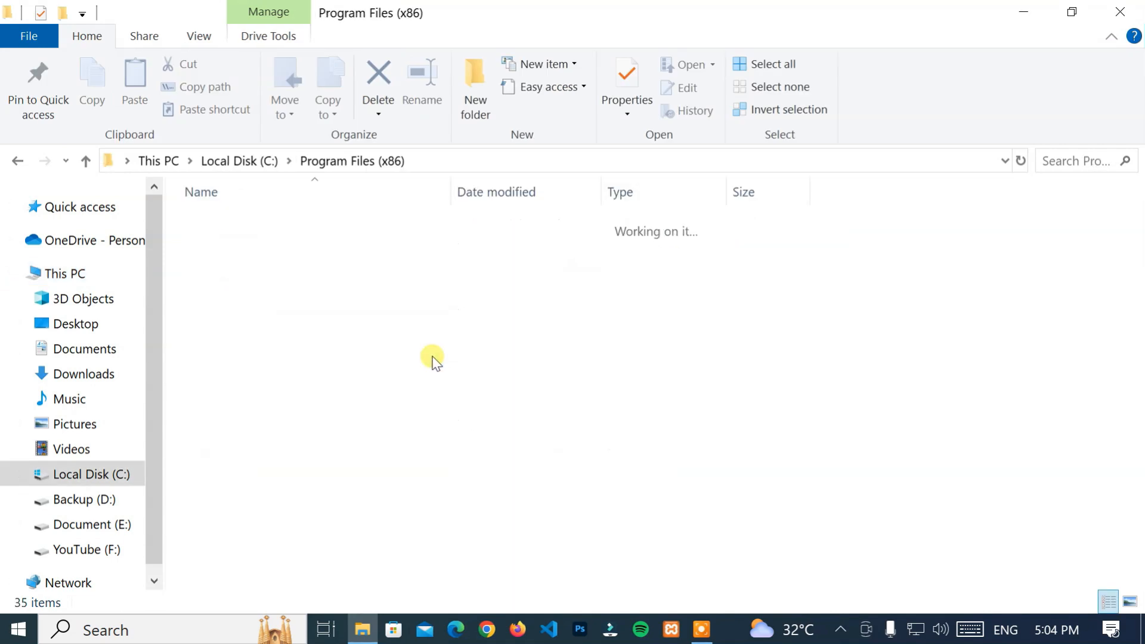
pyautogui.click(234, 423)
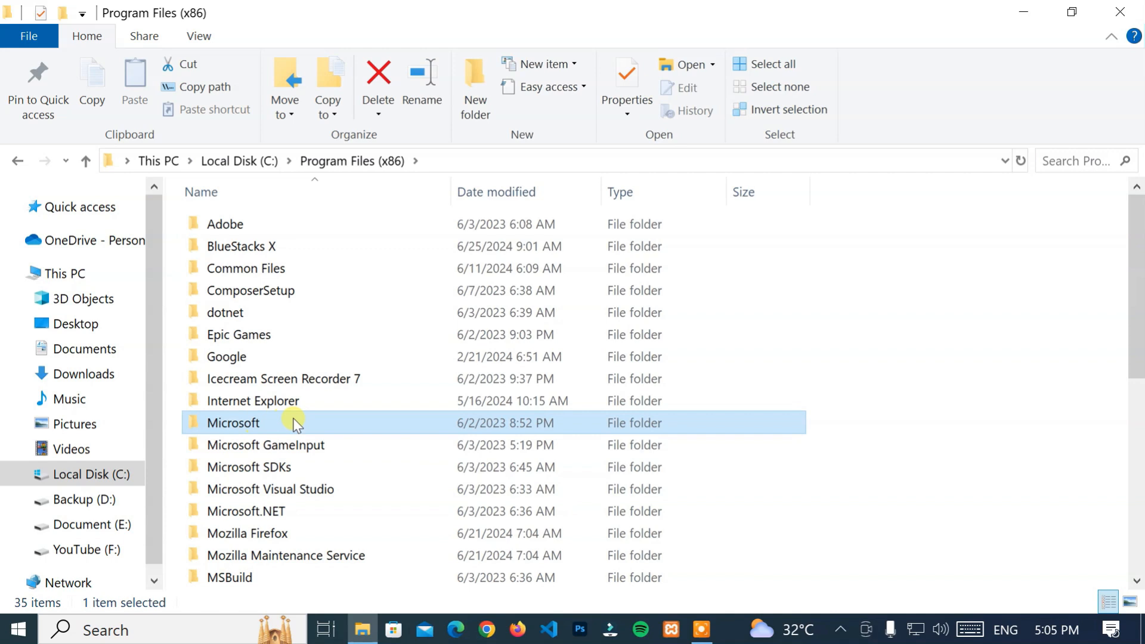
pyautogui.doubleClick(234, 423)
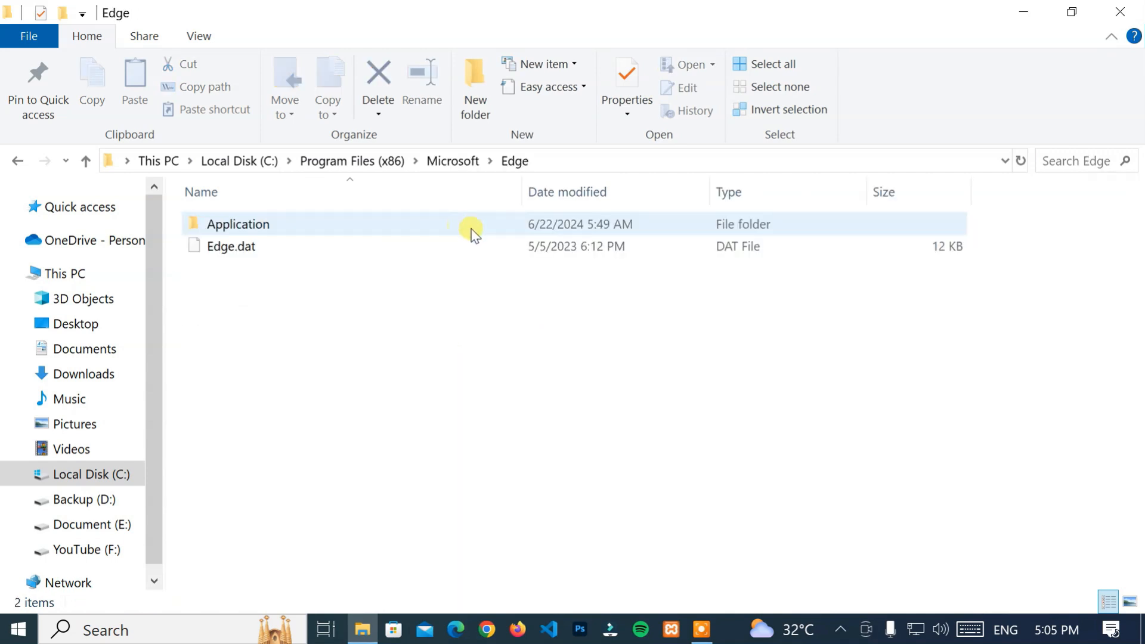
pyautogui.doubleClick(237, 224)
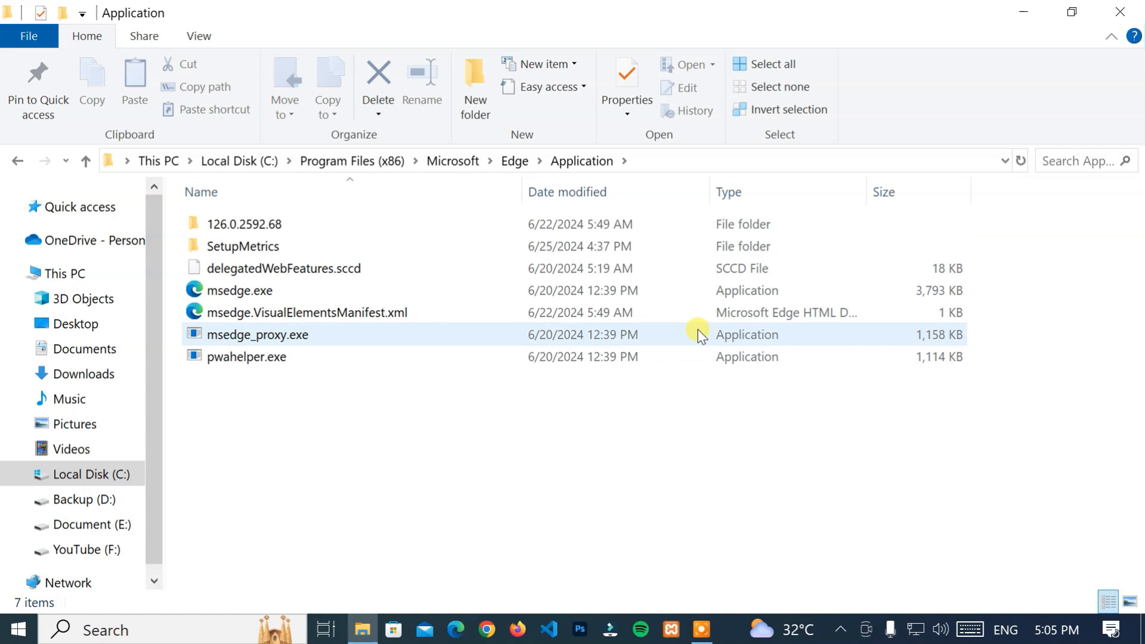
pyautogui.click(245, 224)
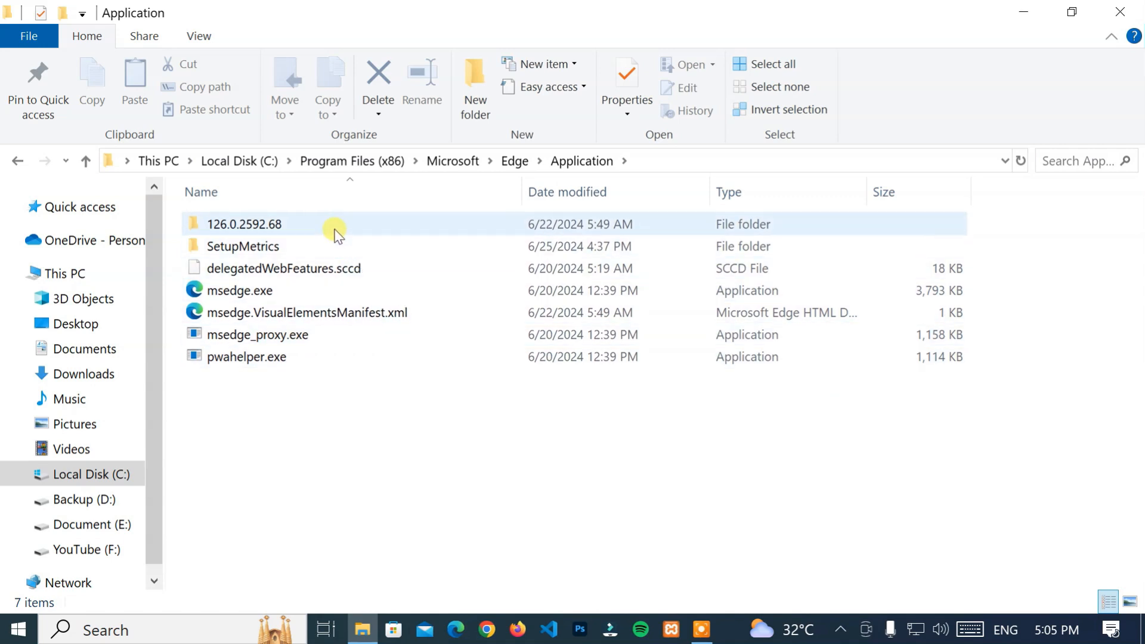
pyautogui.doubleClick(244, 224)
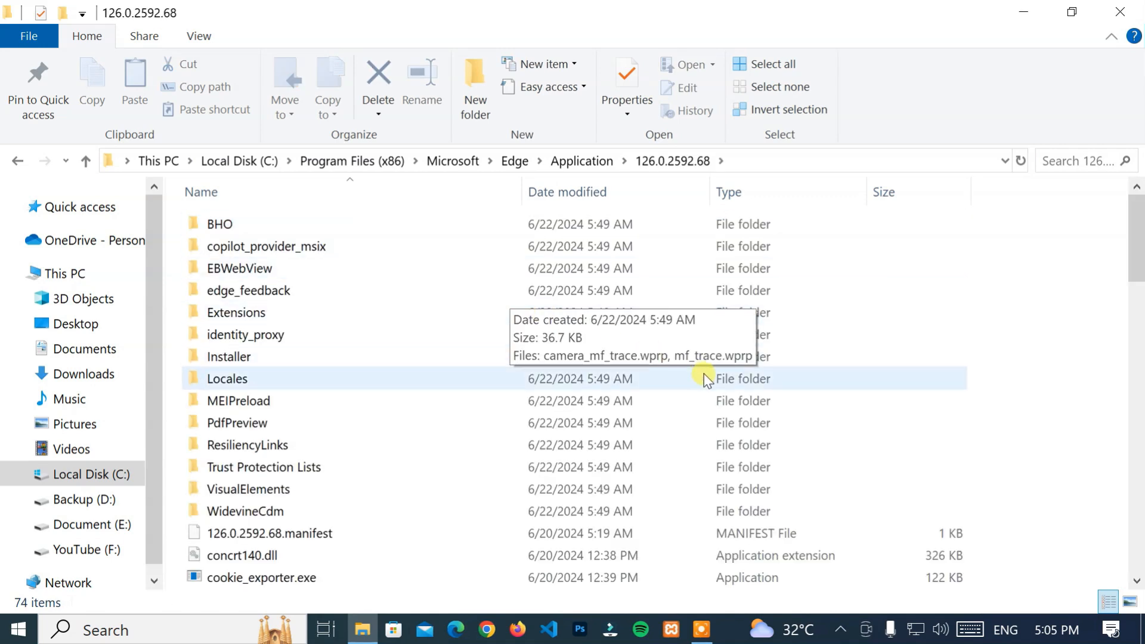
# - Select Edge's vcruntime140.dll and bring up its context menu to copy it
pyautogui.scroll(-3)
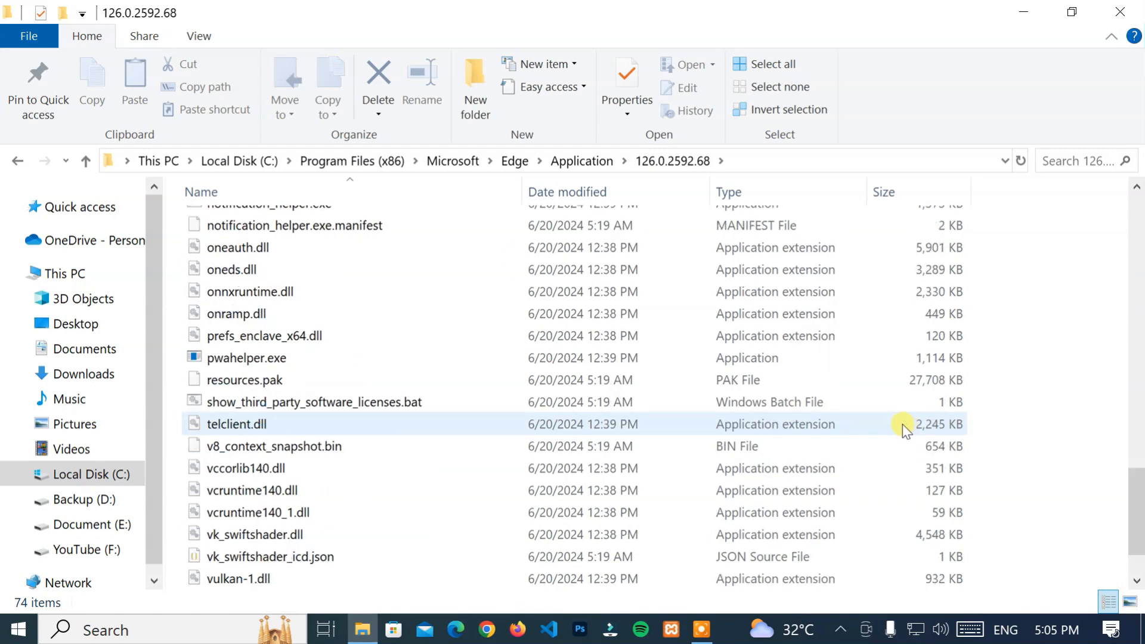
pyautogui.moveTo(363, 498)
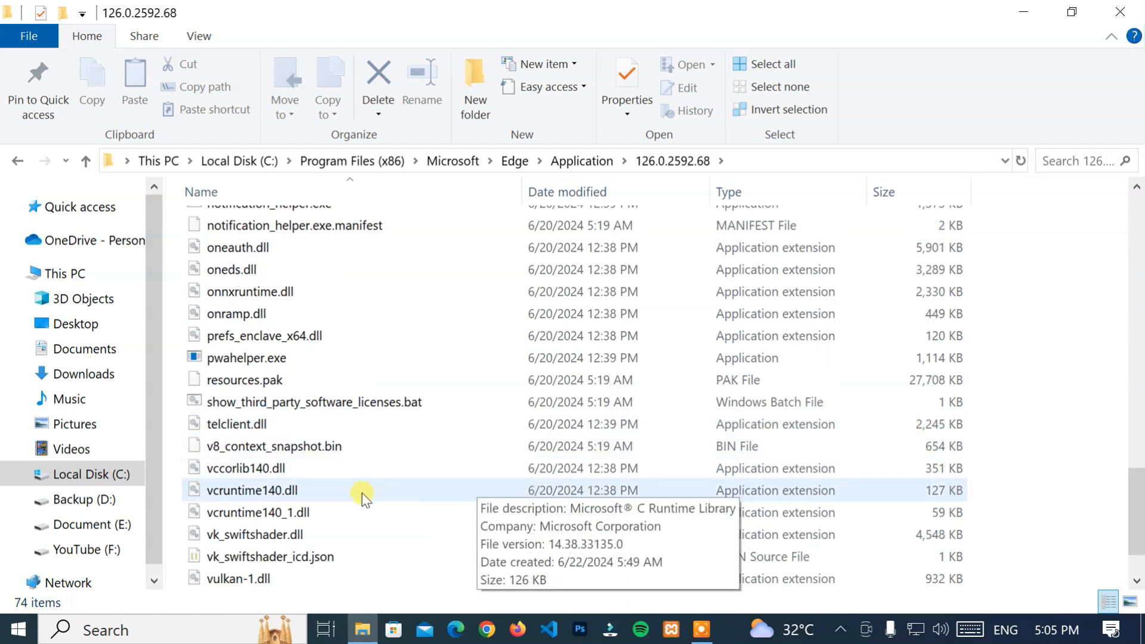
pyautogui.click(251, 490)
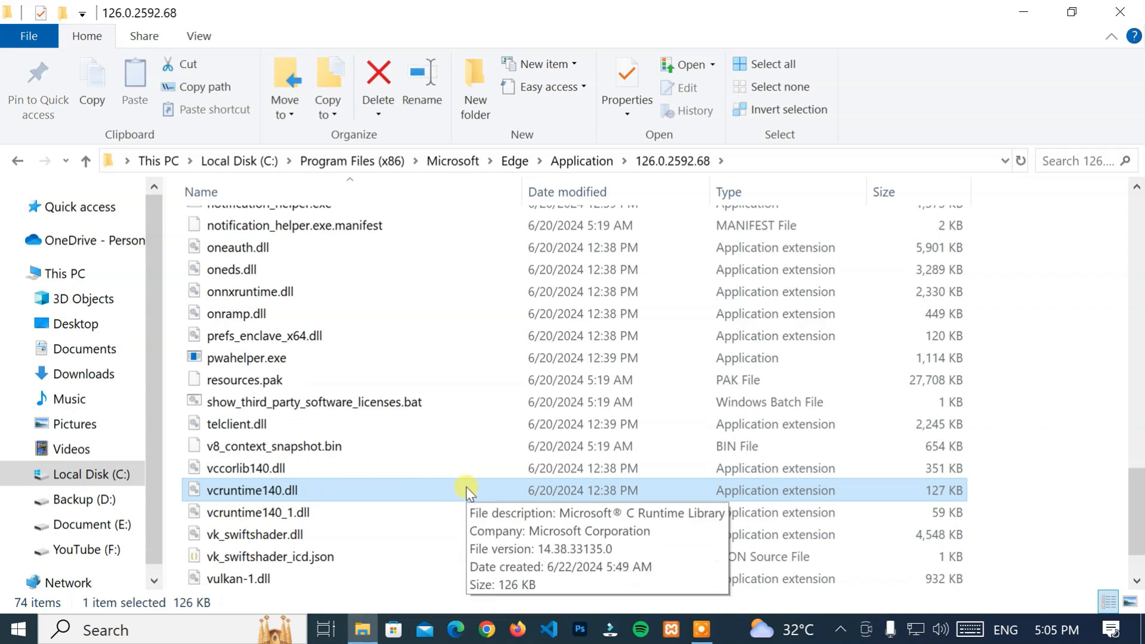
pyautogui.rightClick(472, 490)
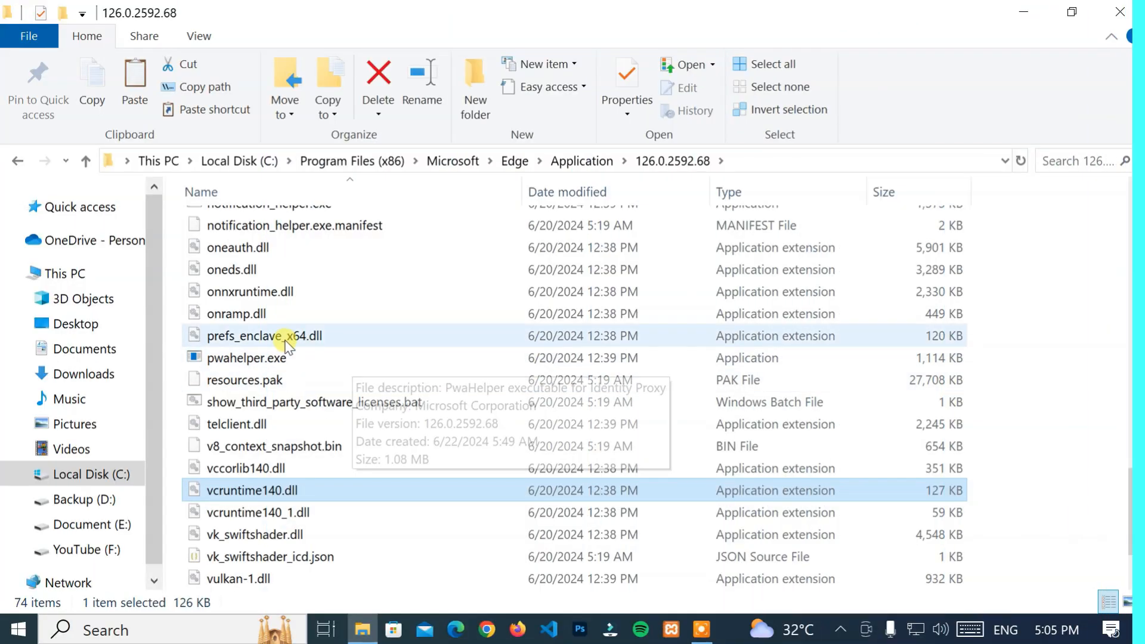
# - Copy the dll, then browse This PC to C:\Windows\System32
pyautogui.click(66, 274)
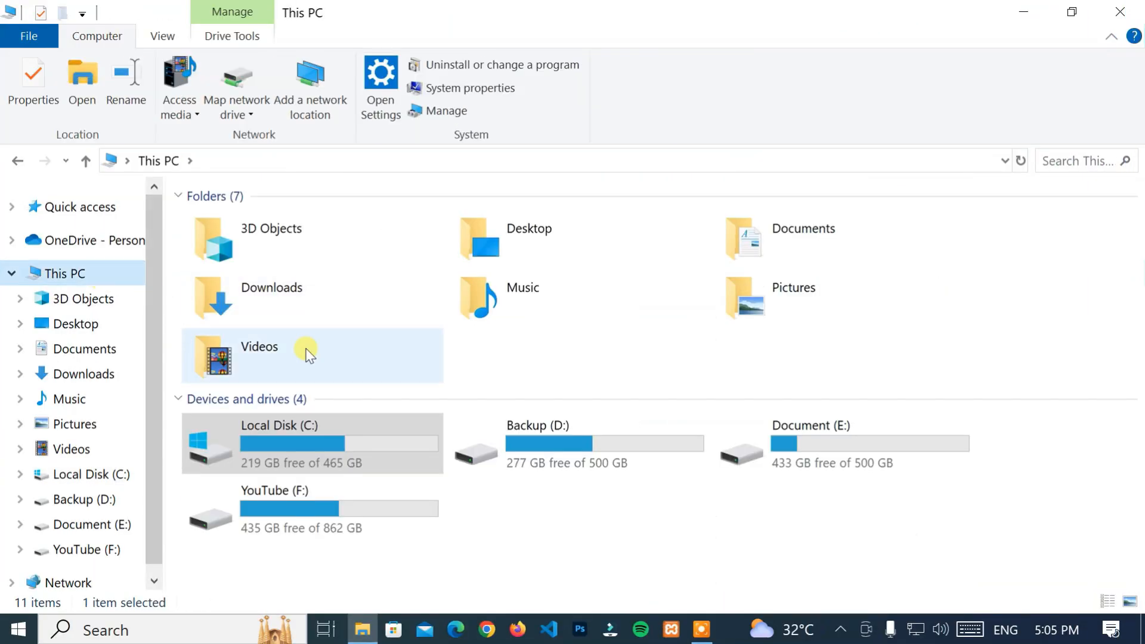
pyautogui.click(314, 443)
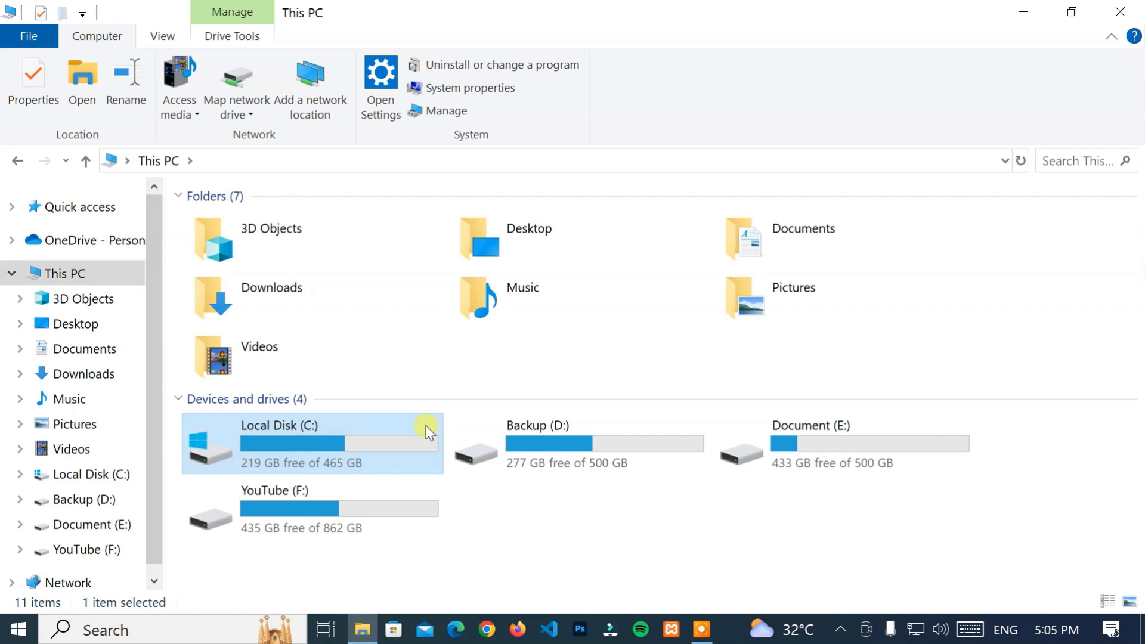
pyautogui.doubleClick(280, 443)
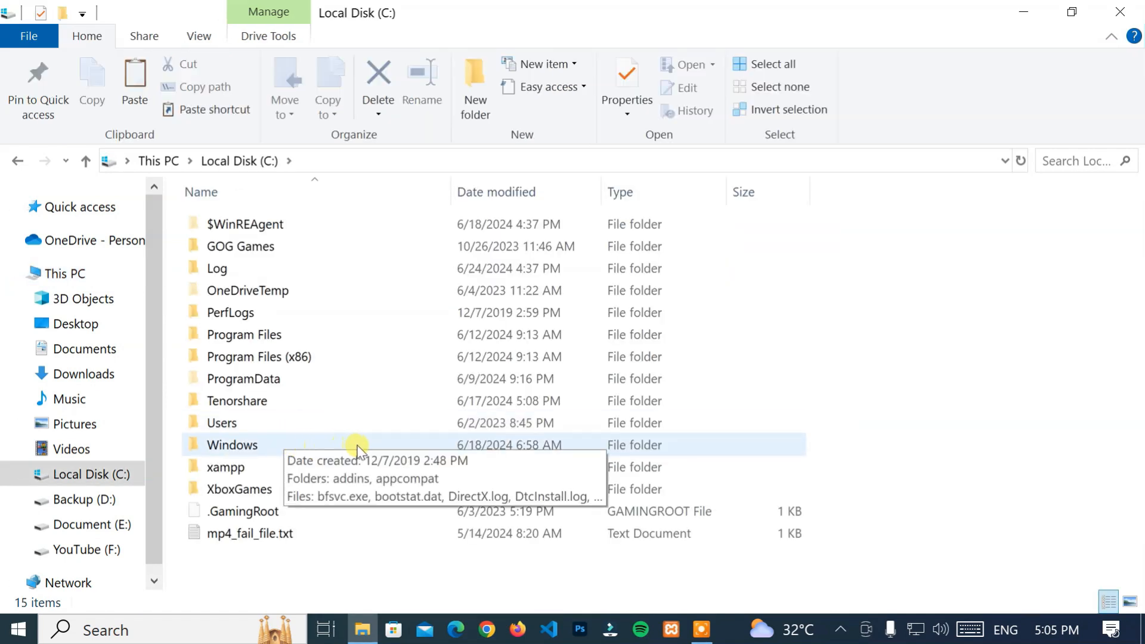
pyautogui.doubleClick(233, 445)
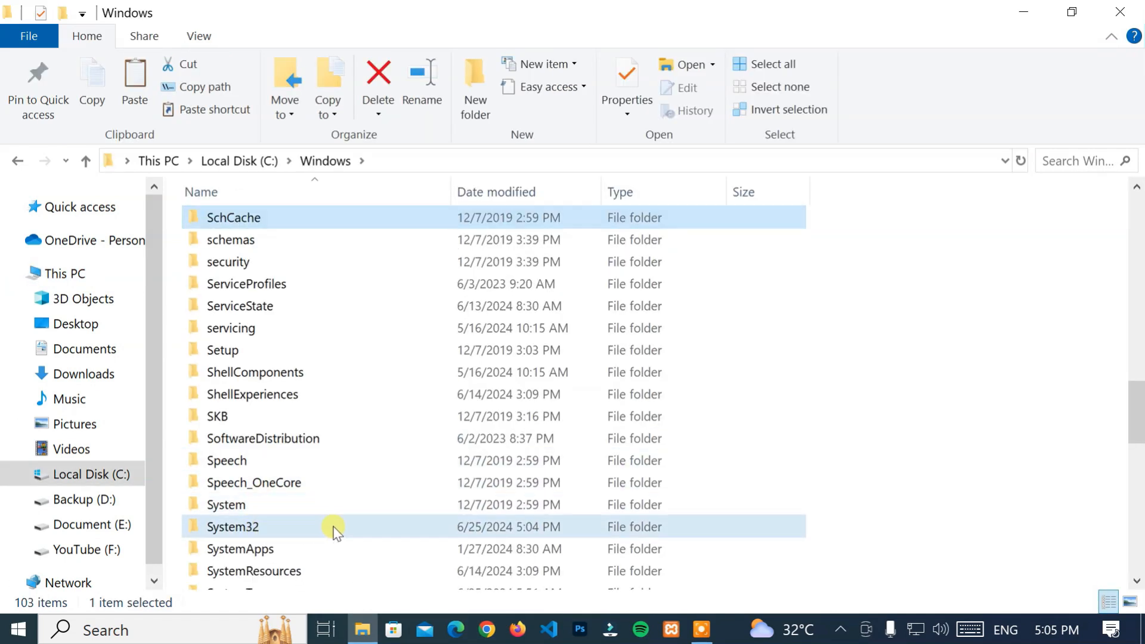
pyautogui.doubleClick(233, 527)
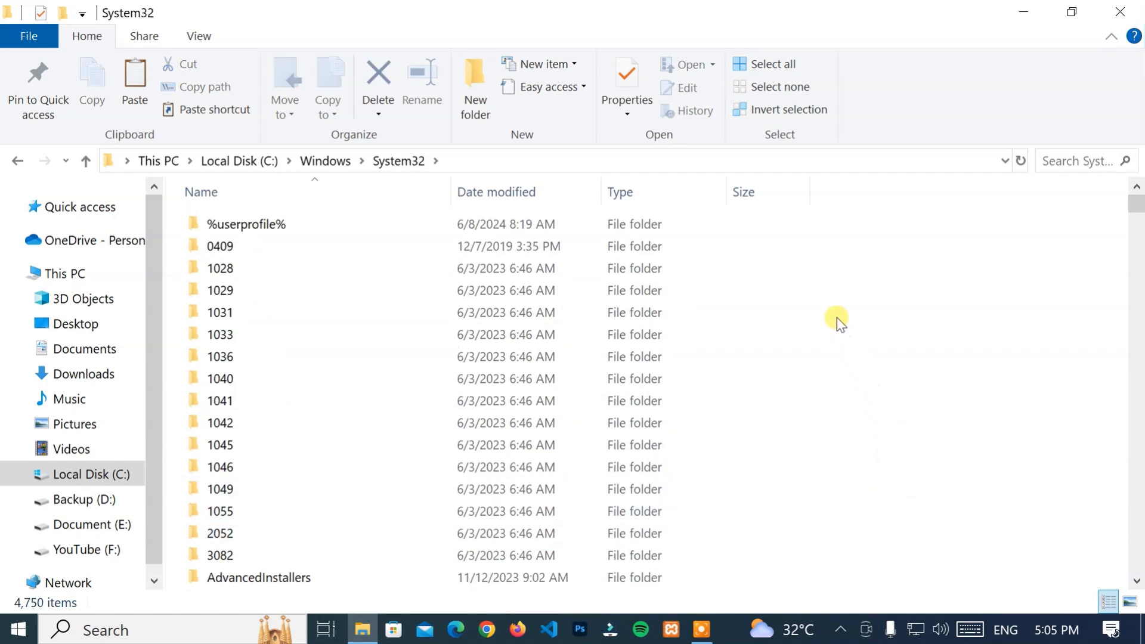
# - Paste vcruntime140.dll into System32, continuing past the administrator permission prompt
pyautogui.rightClick(837, 323)
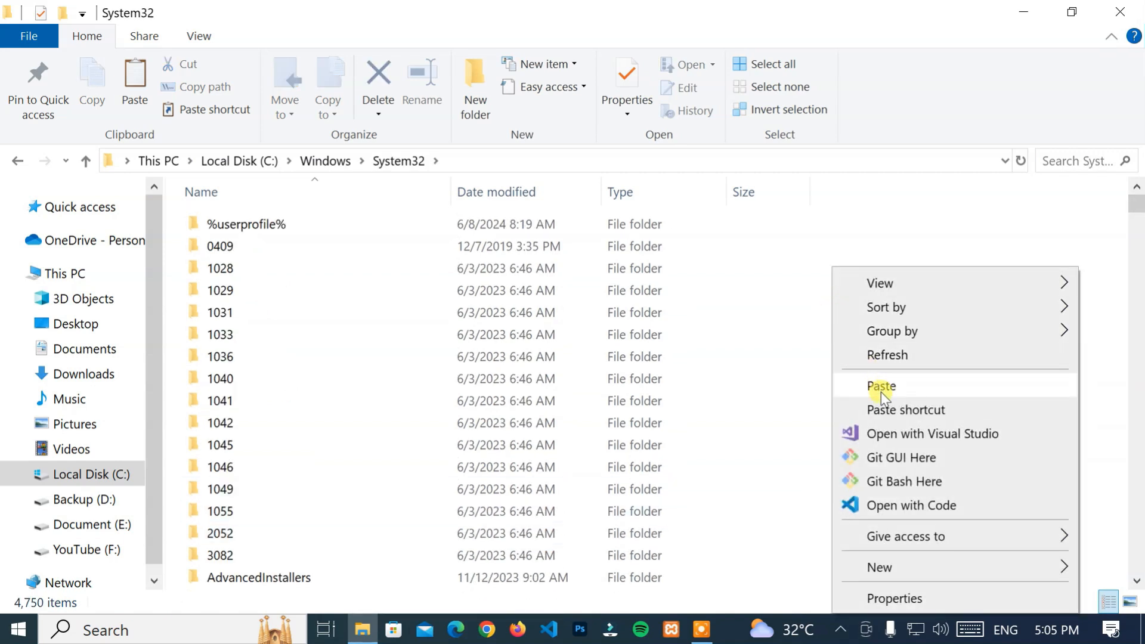
pyautogui.click(881, 387)
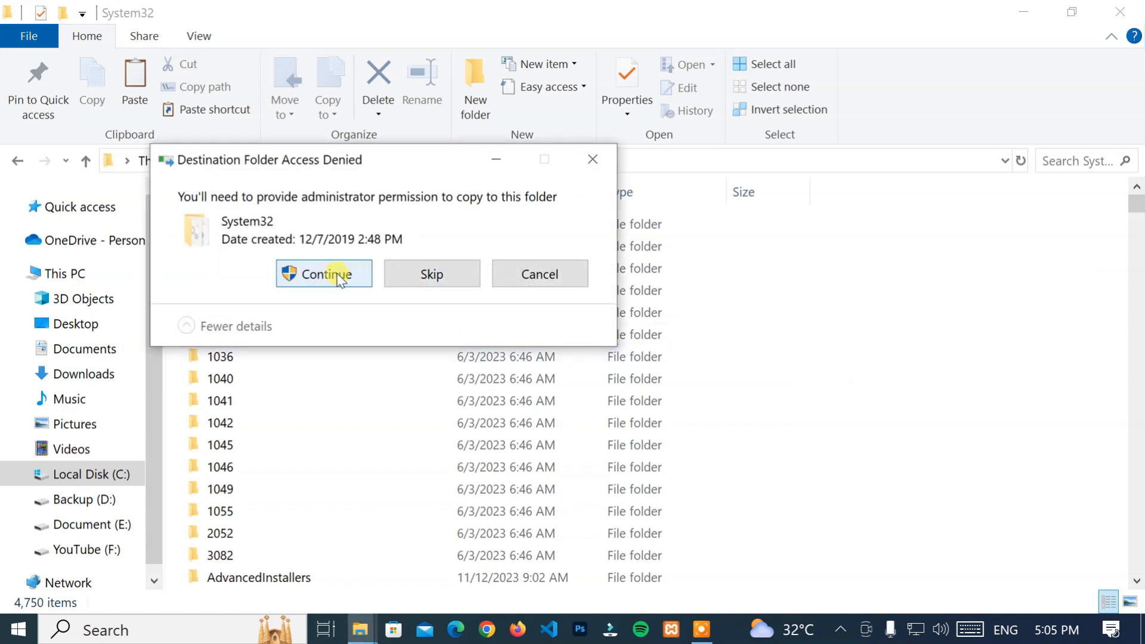
pyautogui.click(323, 273)
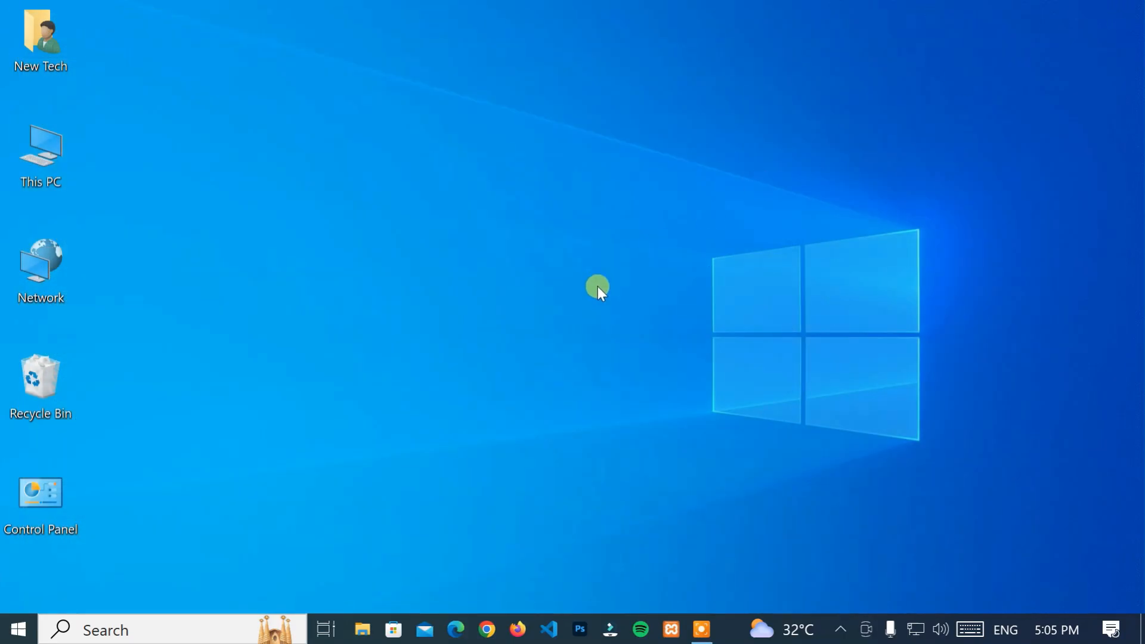
# - Launch Photoshop from the taskbar and confirm the splash screen replaces the error
pyautogui.click(17, 629)
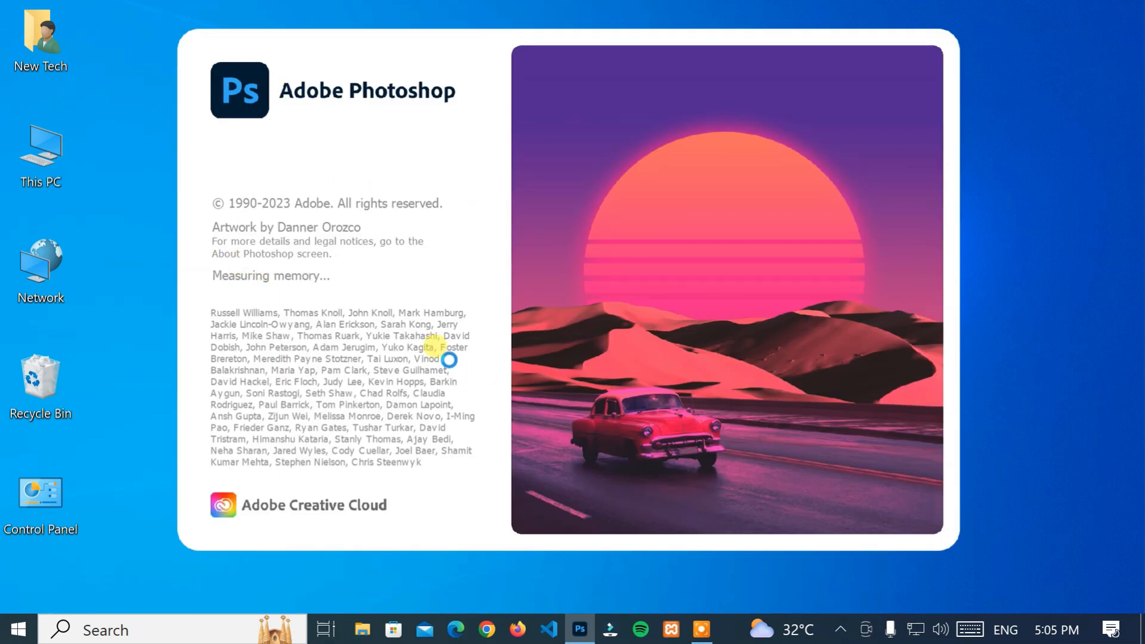
pyautogui.moveTo(1064, 245)
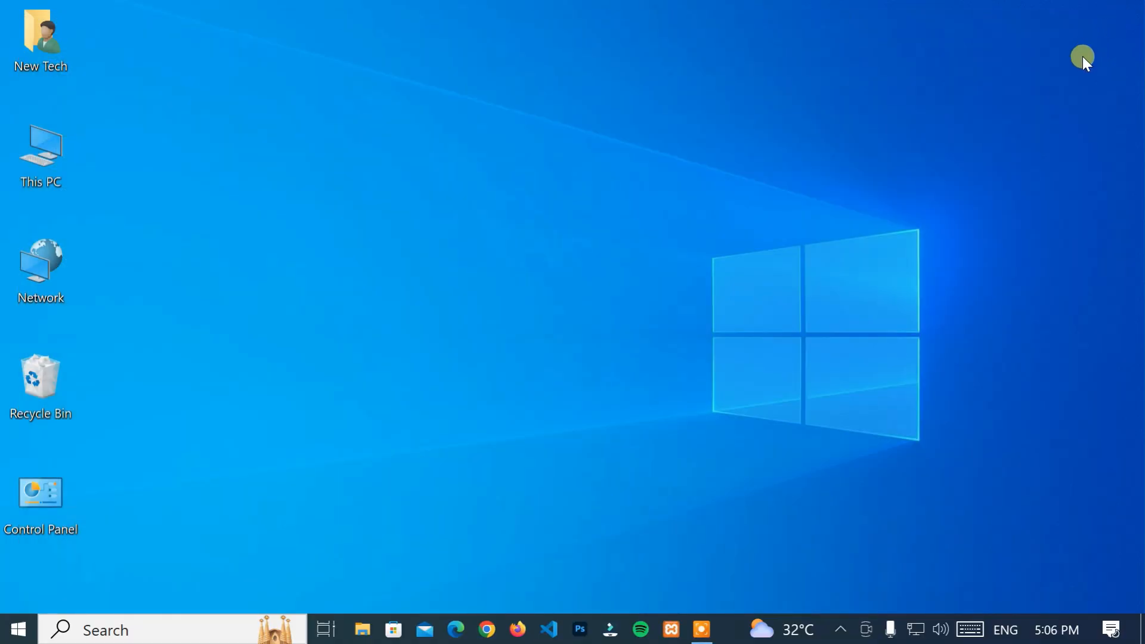
pyautogui.moveTo(539, 314)
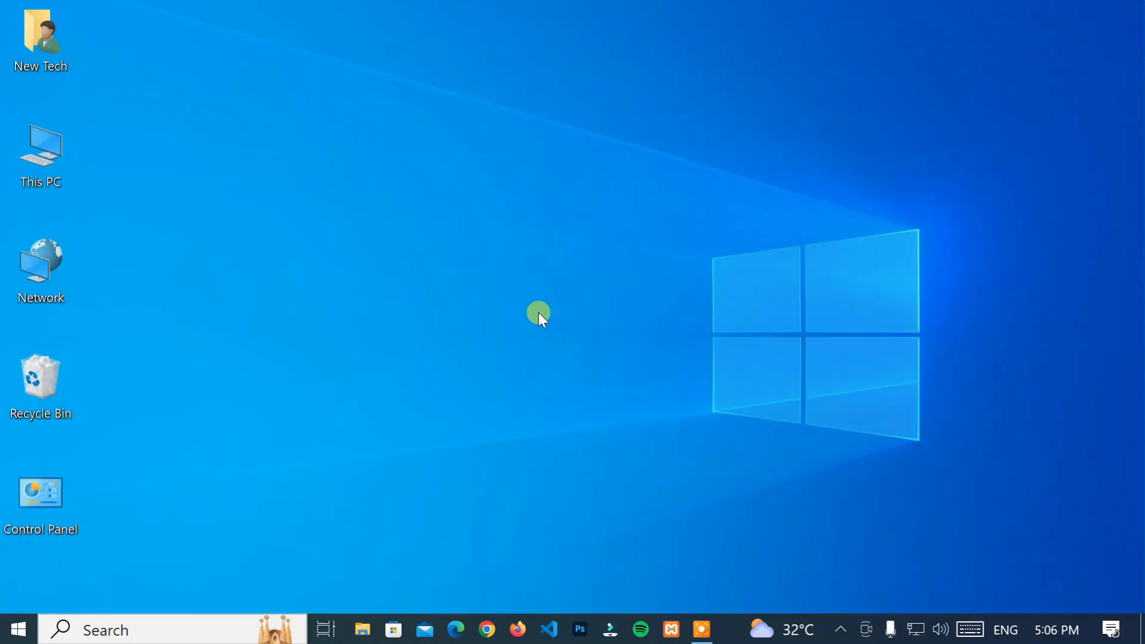